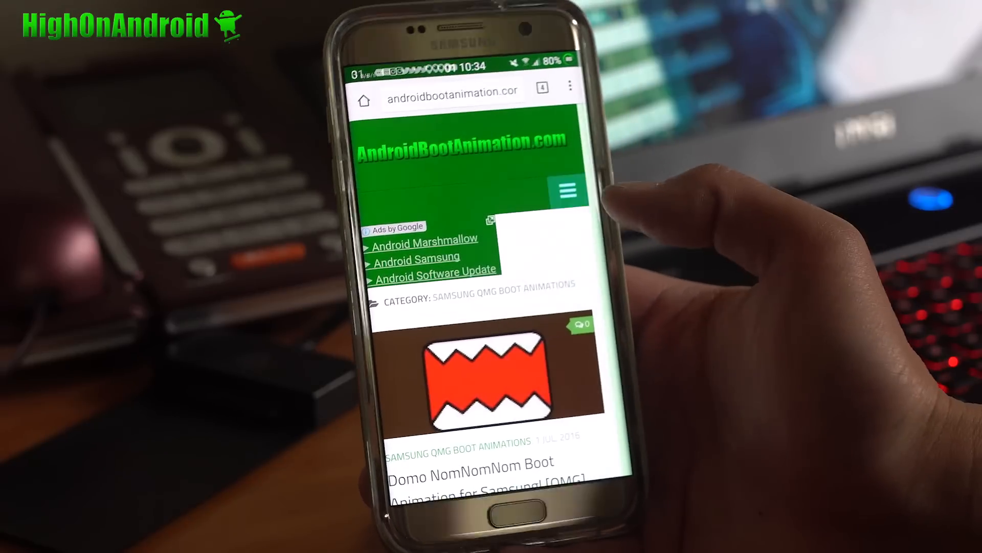
From the Samsung QMG Boot Animations category, reach the Batman Bootanimation for Samsung Devices post
left_click(568, 188)
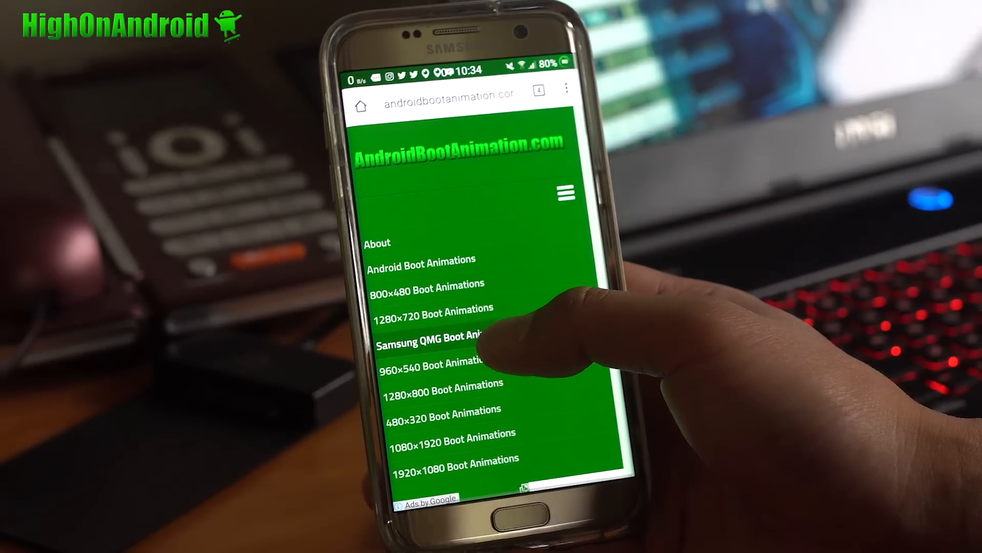
left_click(435, 336)
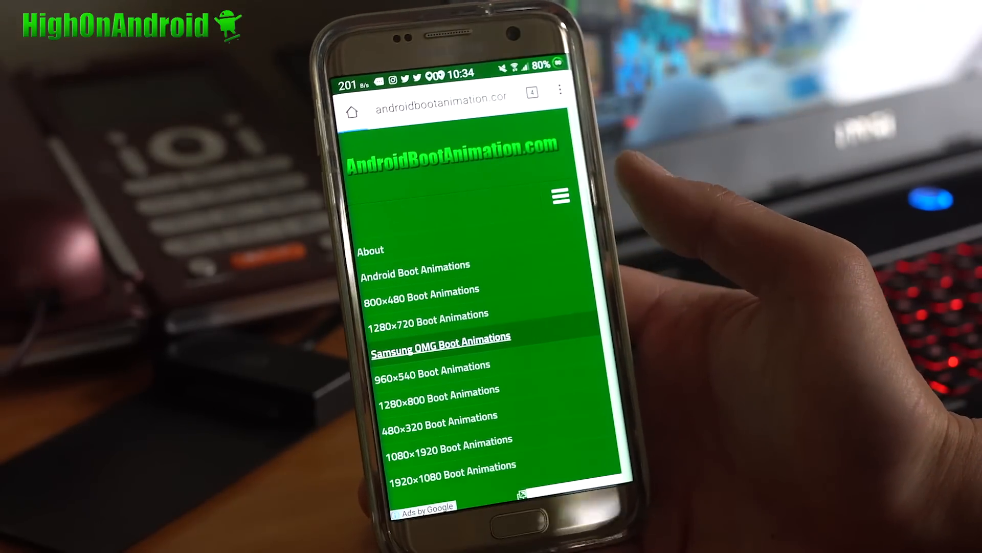
left_click(440, 342)
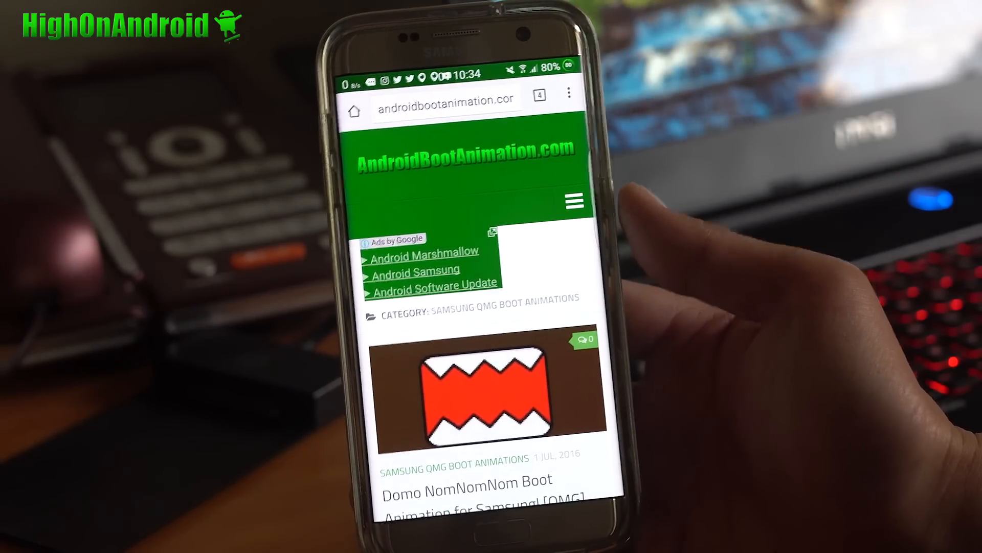
scroll("down", 3)
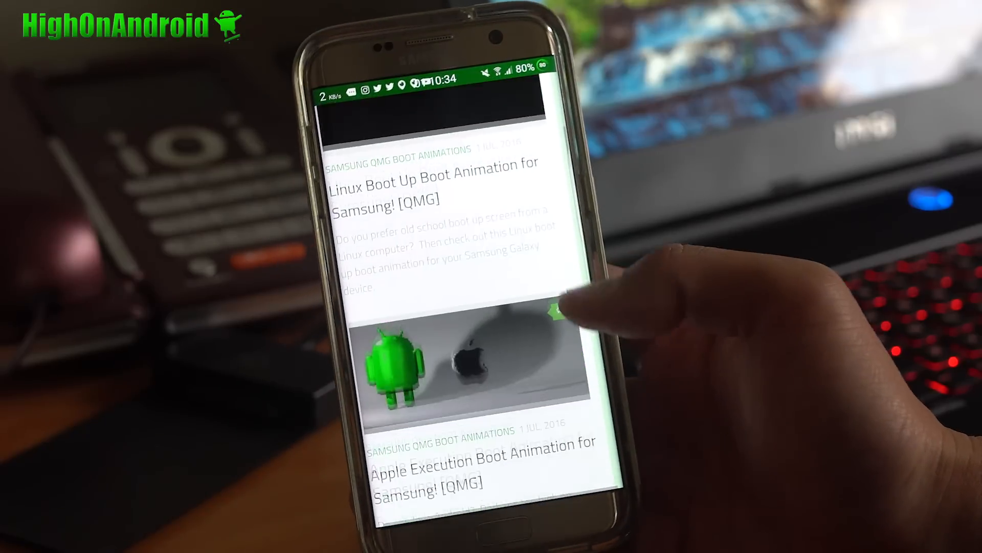
scroll("down", 3)
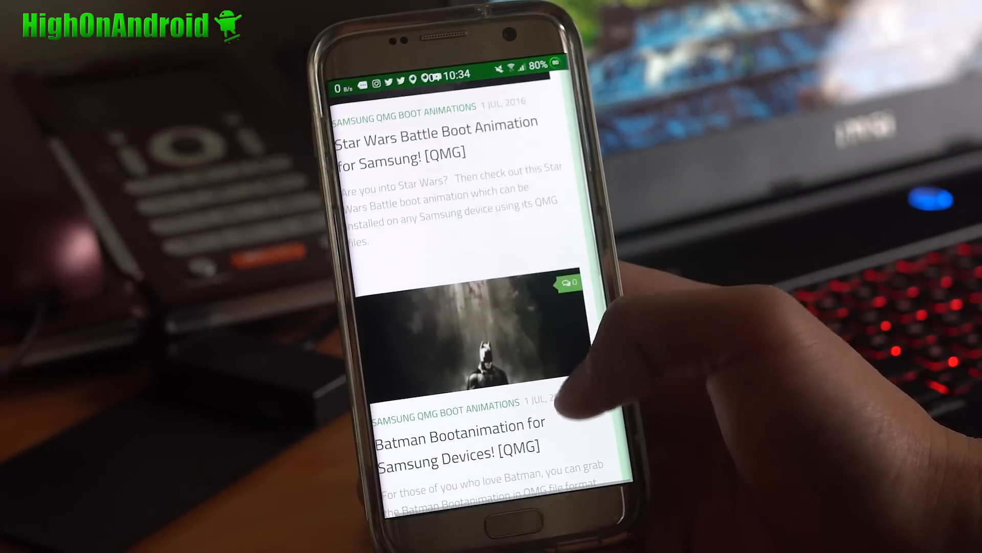
left_click(461, 439)
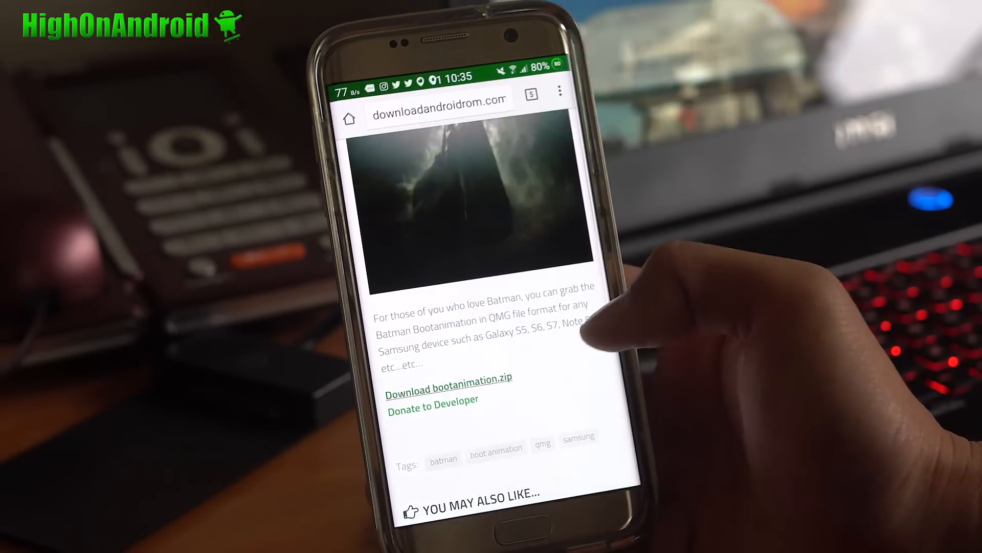
Download bootanimation.zip via ES Downloader, landing on ES File Explorer's home page
left_click(449, 388)
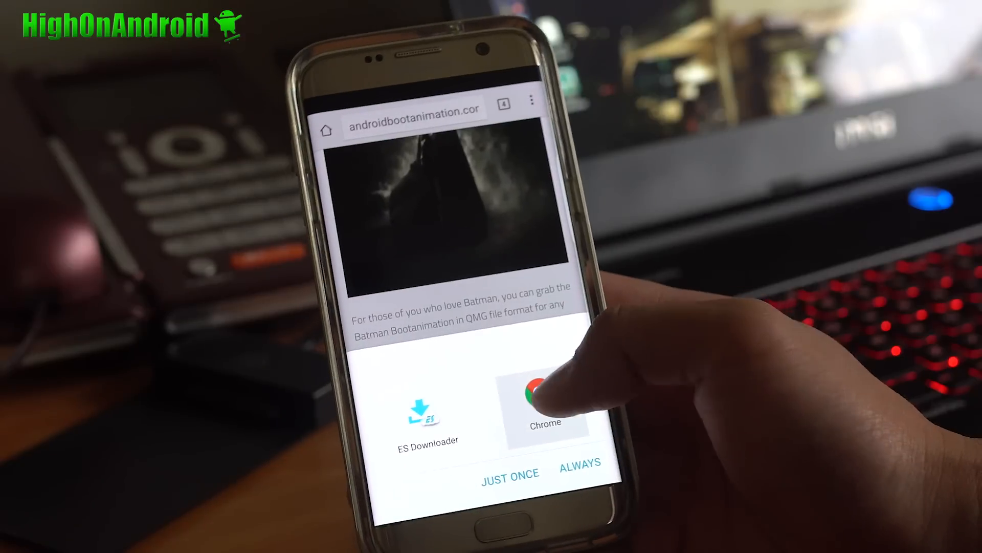
left_click(544, 407)
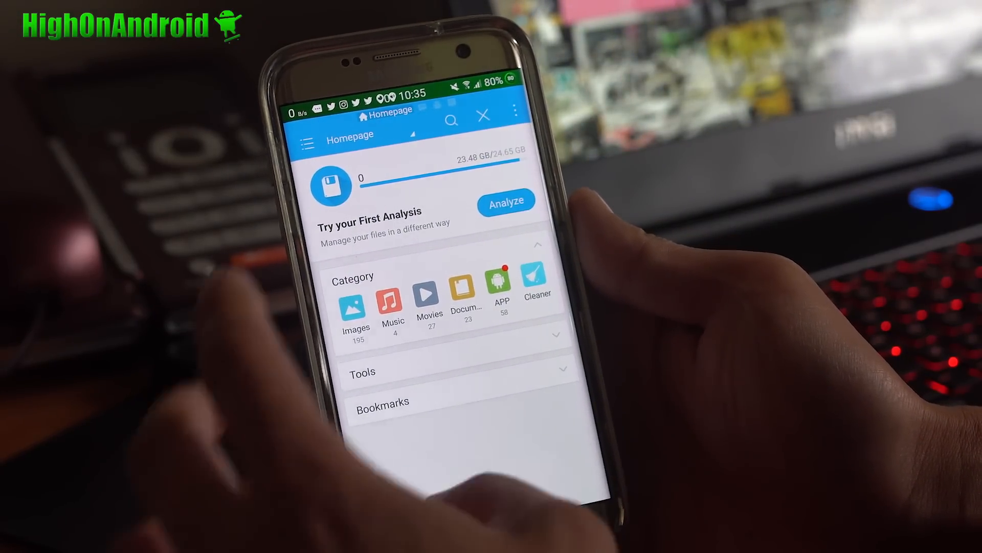
Browse ES File Explorer's side panel, exit the app and reach the app drawer
left_click(306, 141)
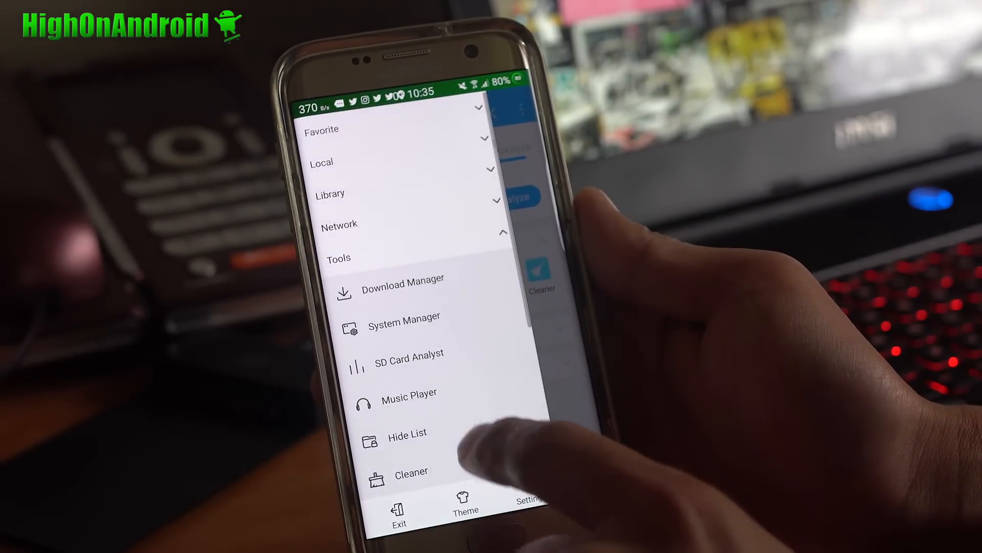
scroll("down", 3)
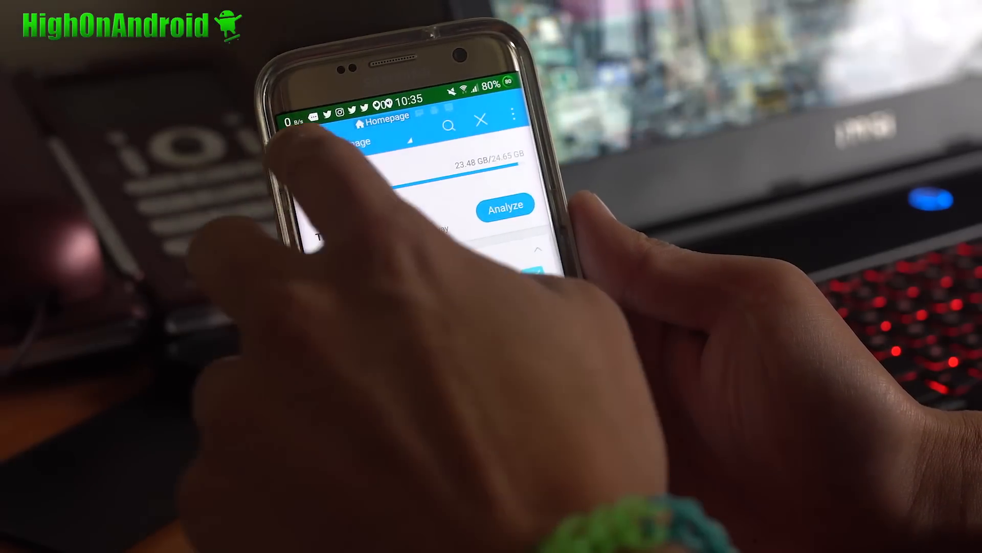
left_click(512, 117)
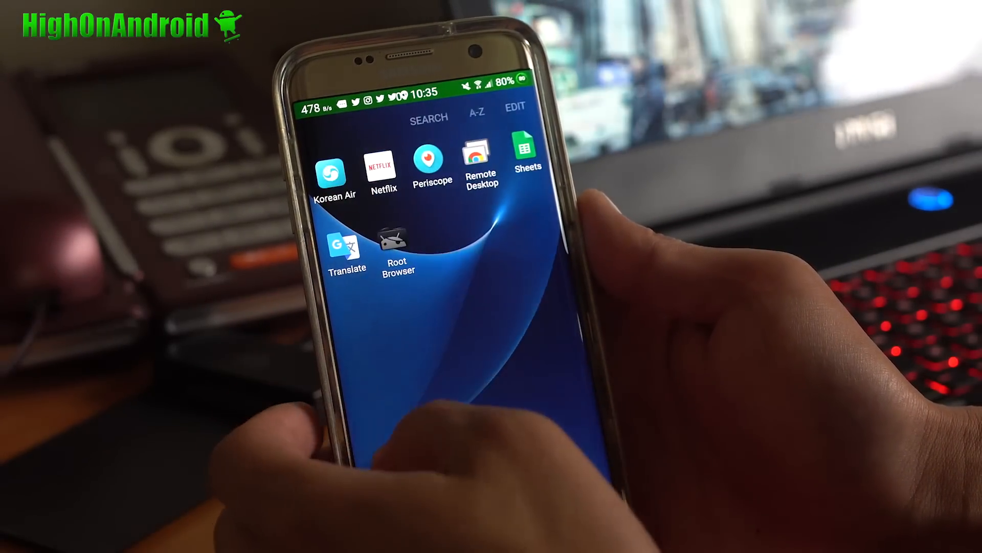
Launch Root Browser and open the Batman zip in sdcard/Download, then go to /
left_click(397, 244)
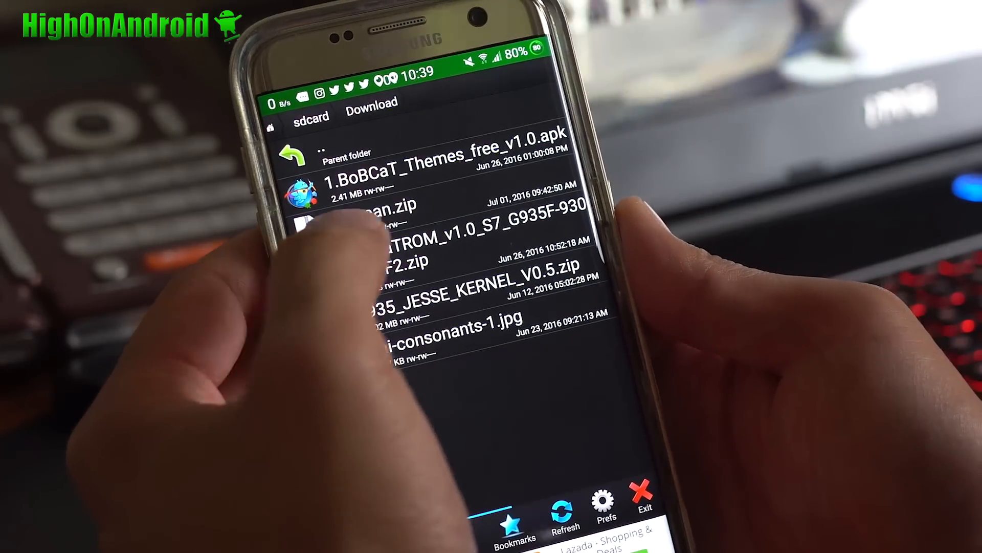
left_click(389, 206)
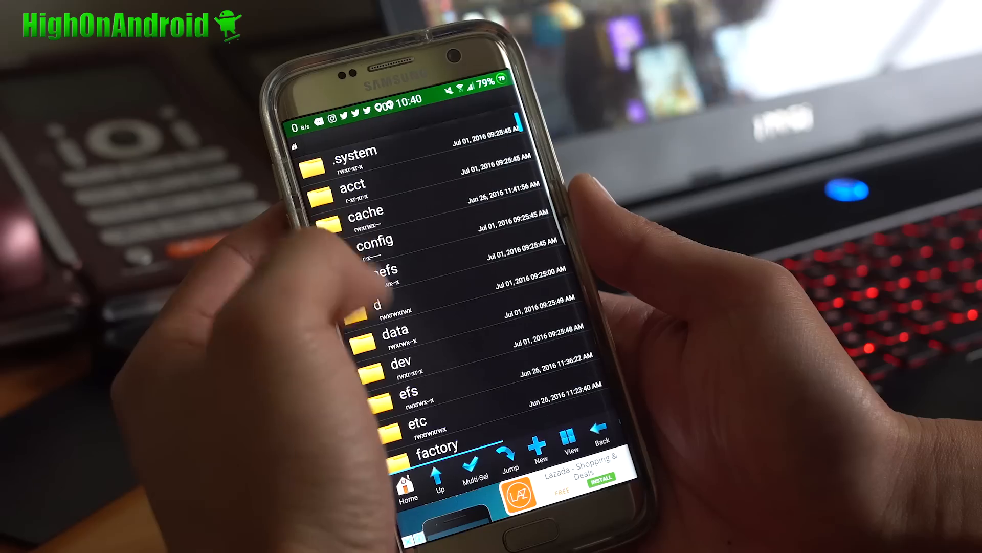
In /system/media, multi-select bootsamsung.qmg and bootsamsungloop.qmg, then return to sdcard
scroll("down", 3)
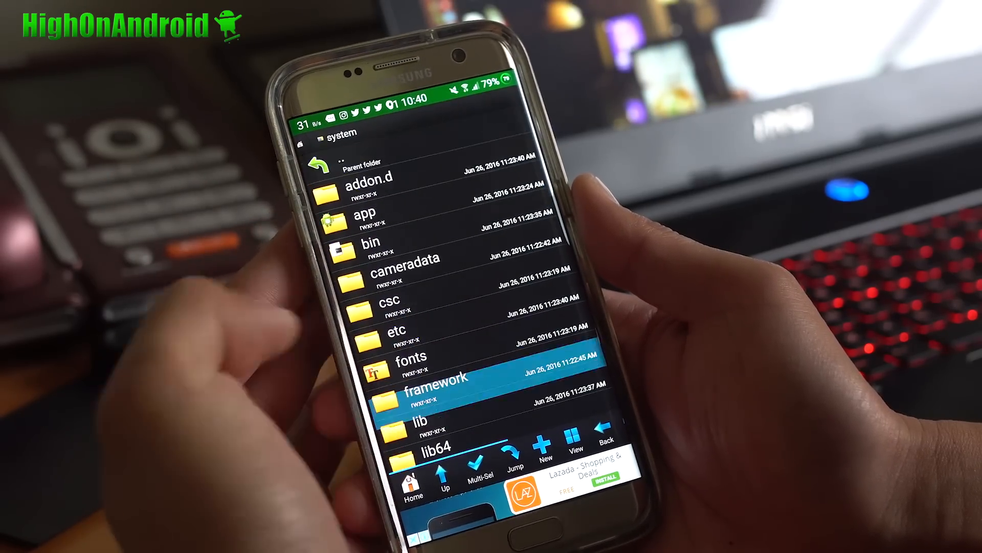
scroll("down", 3)
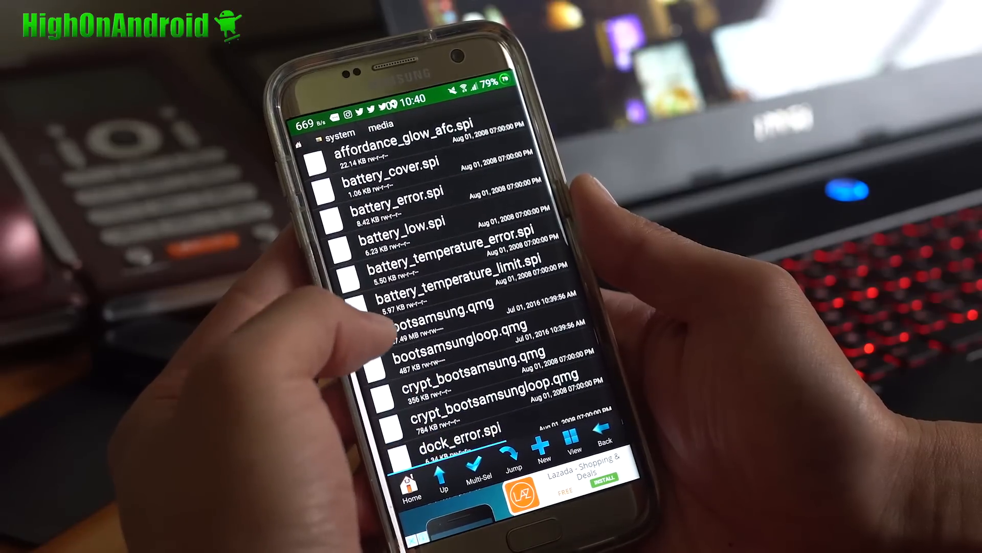
scroll("down", 3)
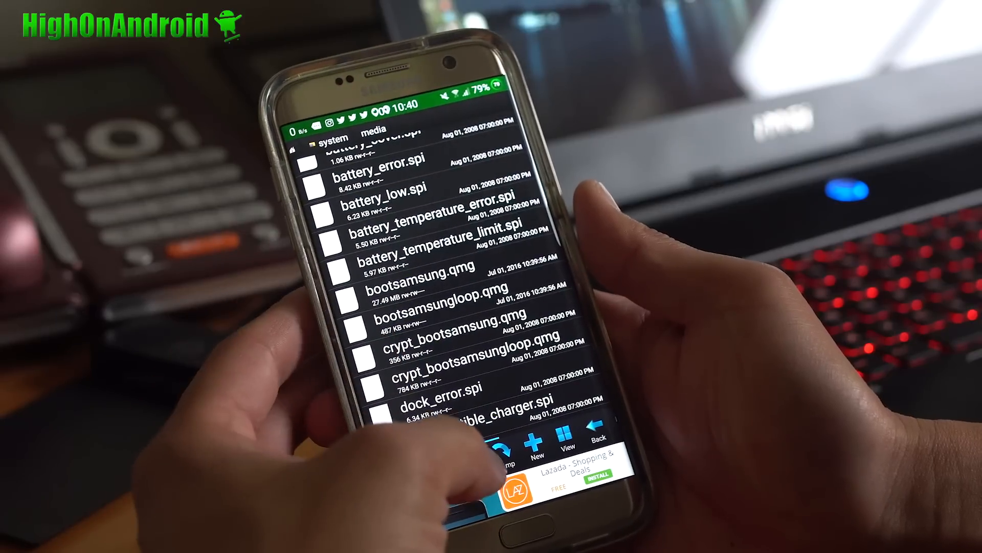
left_click(413, 278)
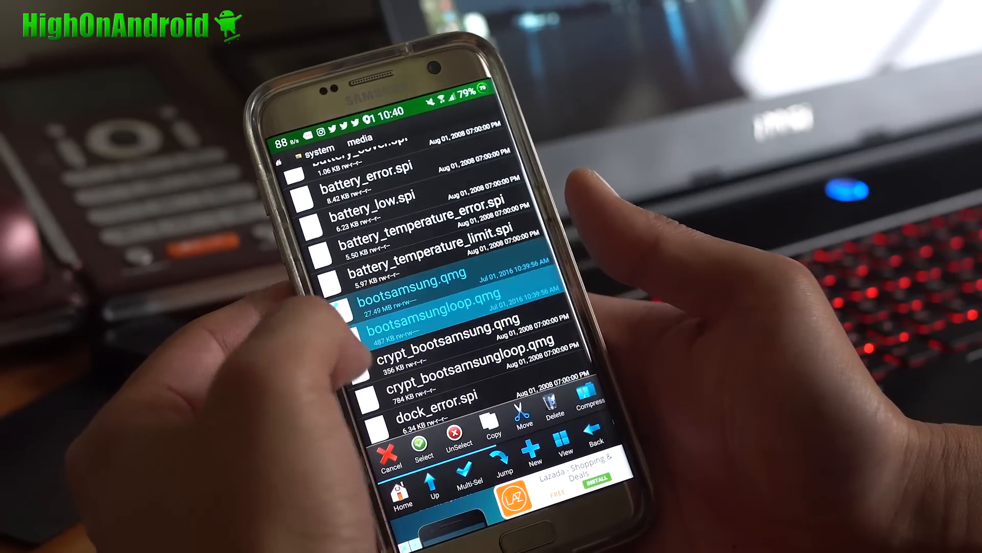
scroll("down", 3)
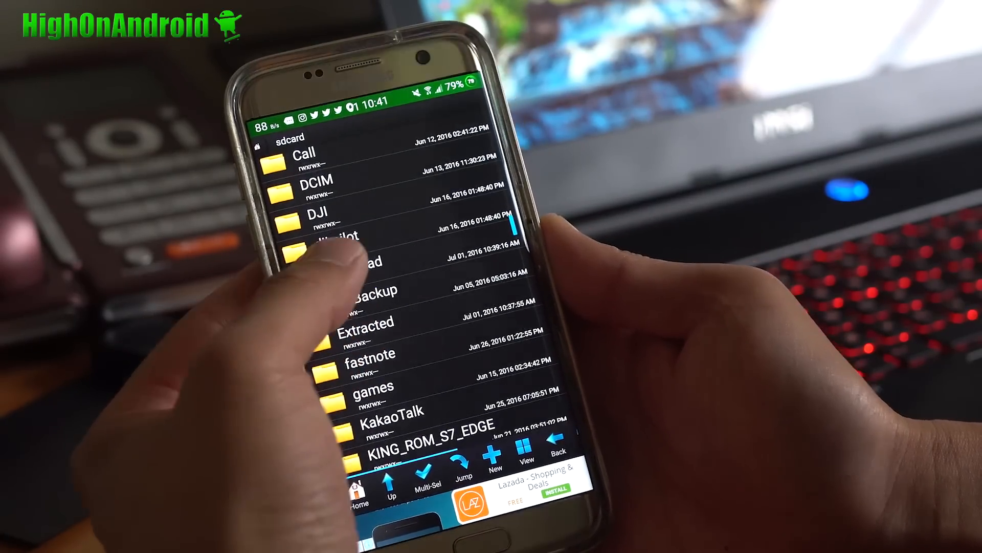
Copy the extracted Batman QMG files from sdcard and paste them into /system/media
left_click(361, 260)
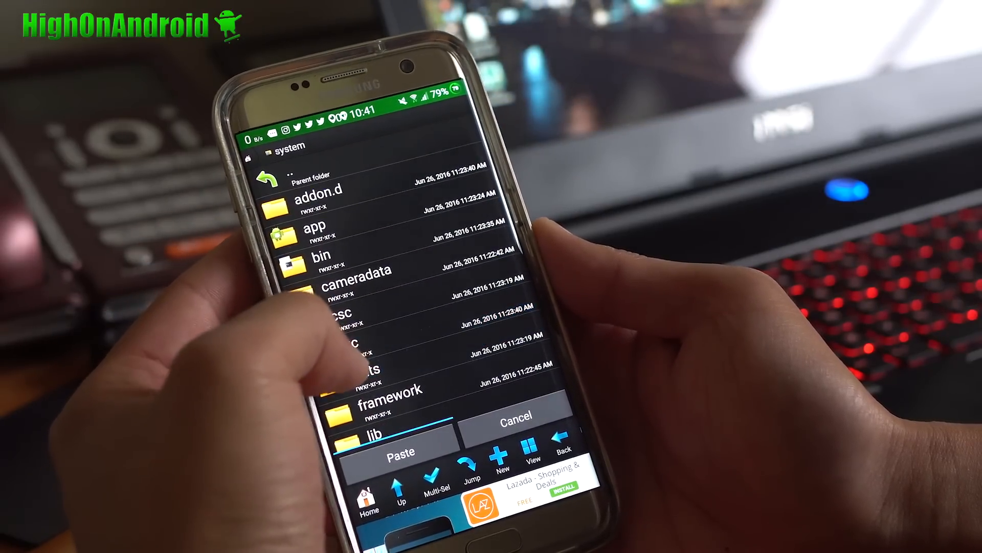
scroll("down", 3)
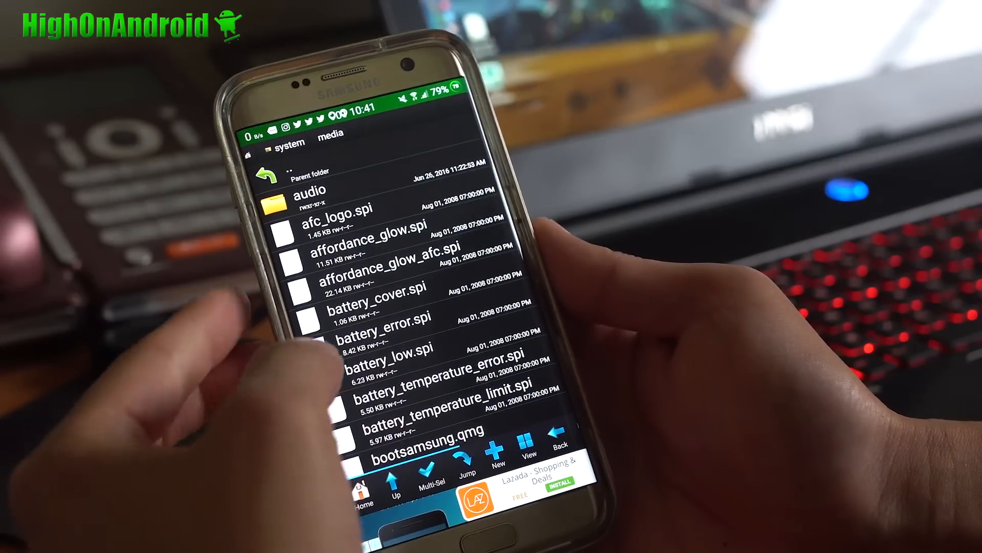
Set bootsamsung.qmg, bootsamsungloop.qmg and shutdown.qmg to 0644 (rw-r--r--) permissions
scroll("down", 3)
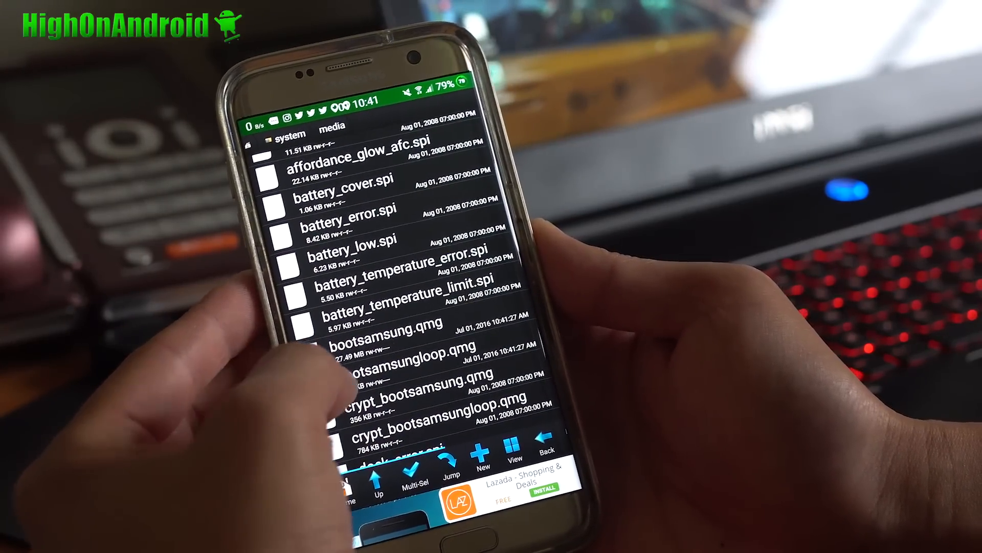
left_click(382, 331)
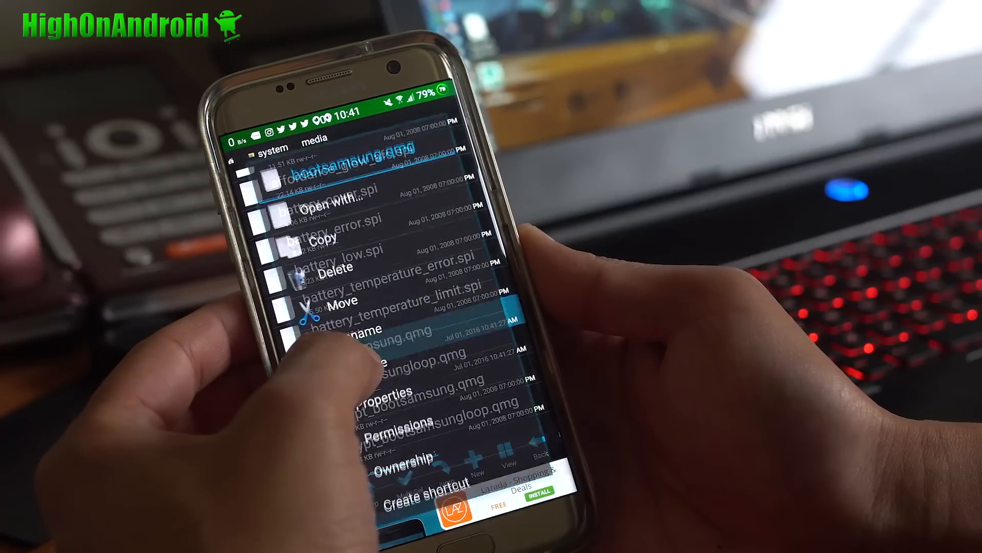
left_click(407, 420)
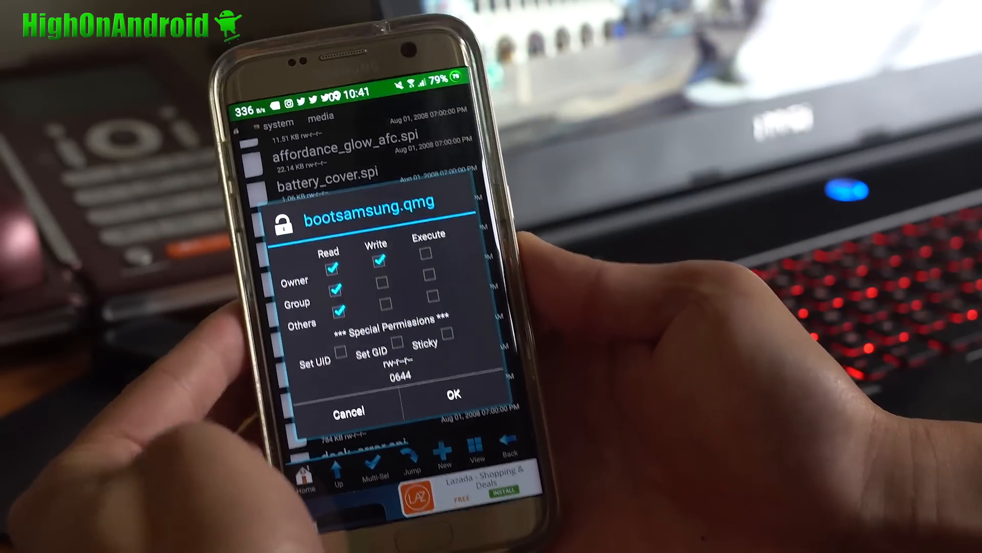
left_click(452, 394)
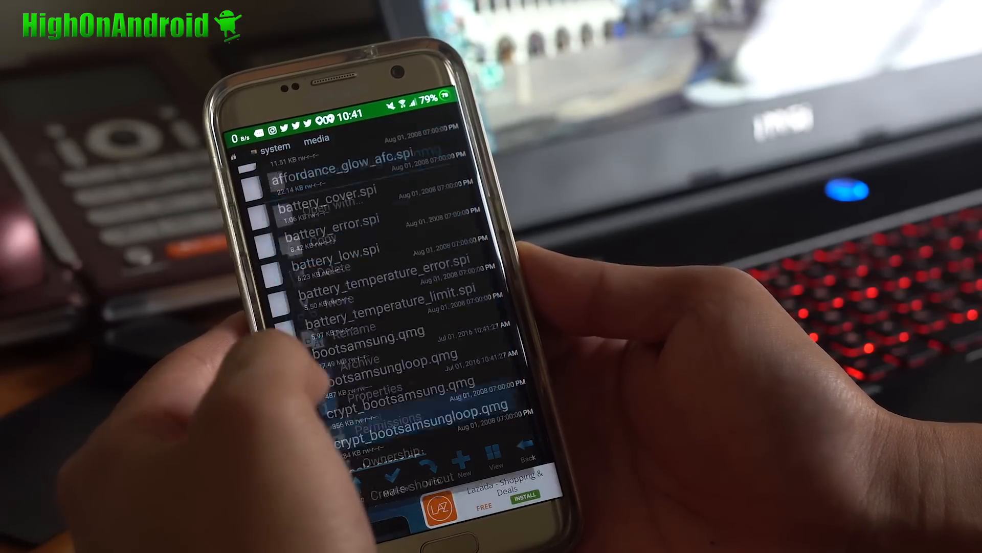
left_click(379, 416)
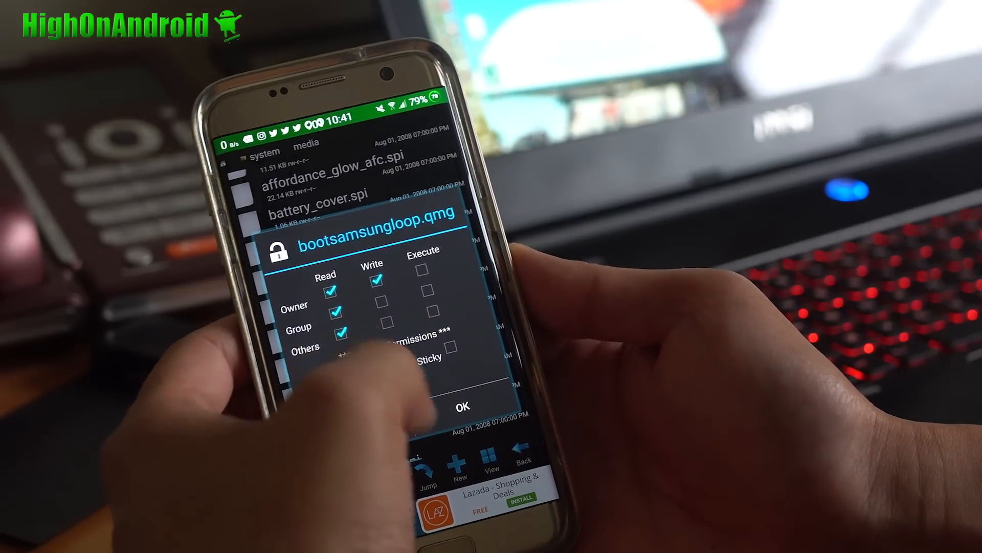
left_click(462, 405)
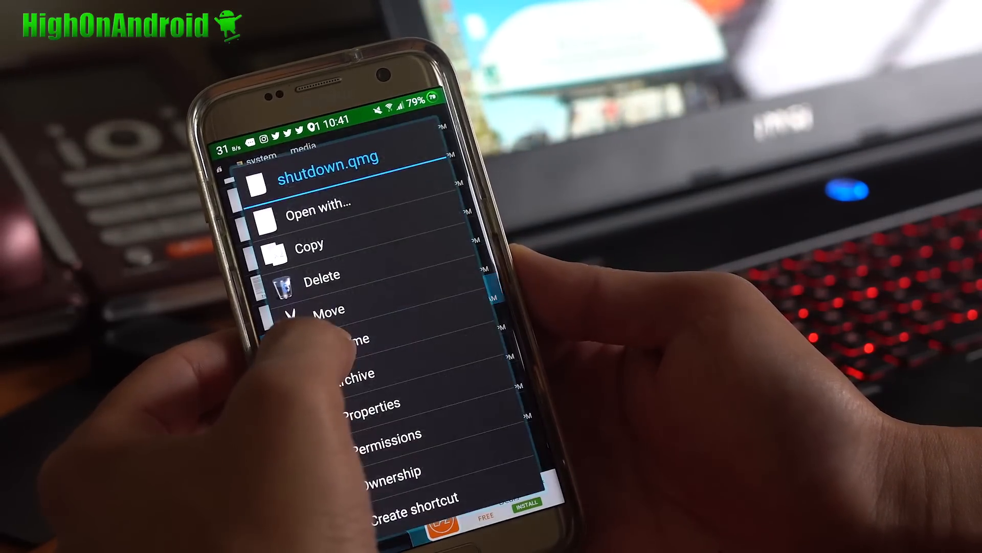
left_click(376, 434)
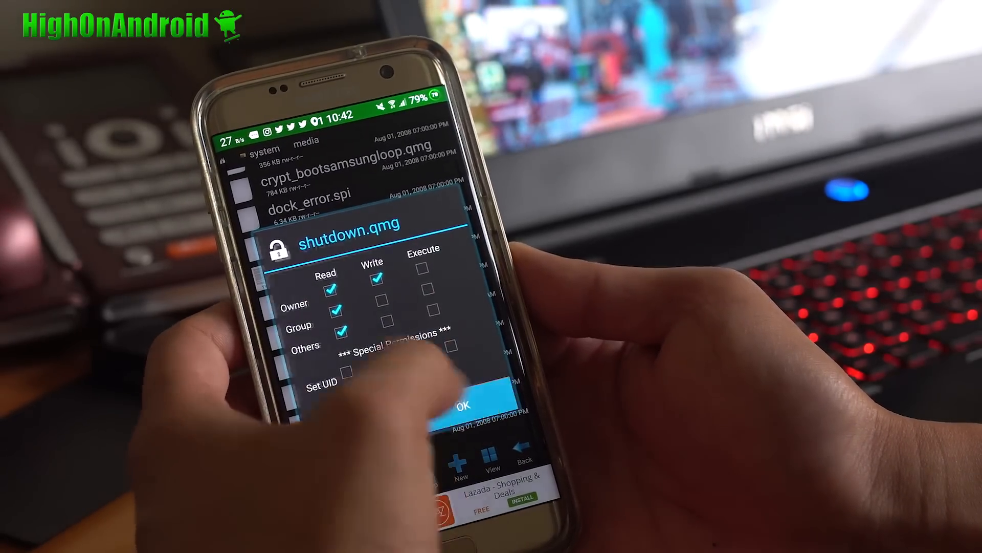
left_click(460, 401)
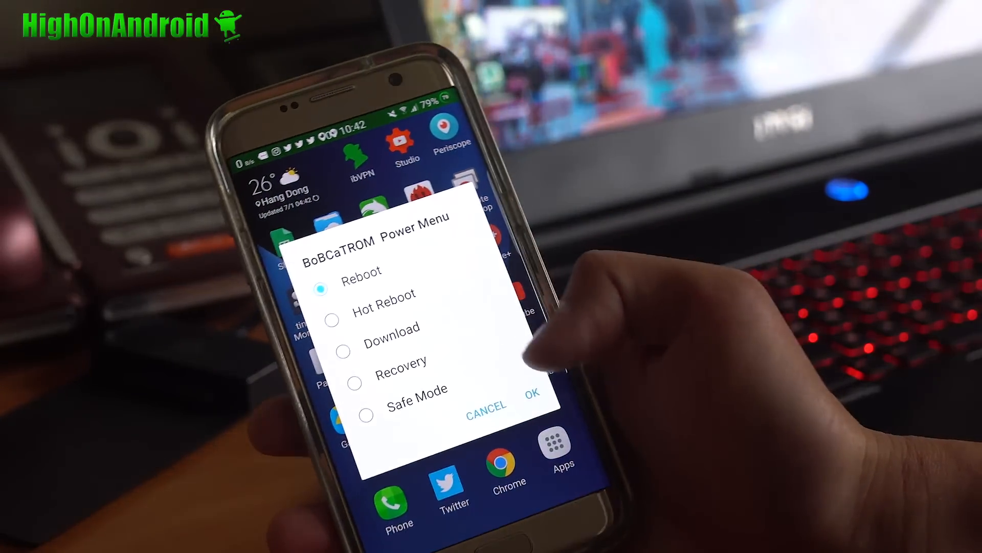
Reboot the phone from the power menu so the Batman animation plays
left_click(533, 393)
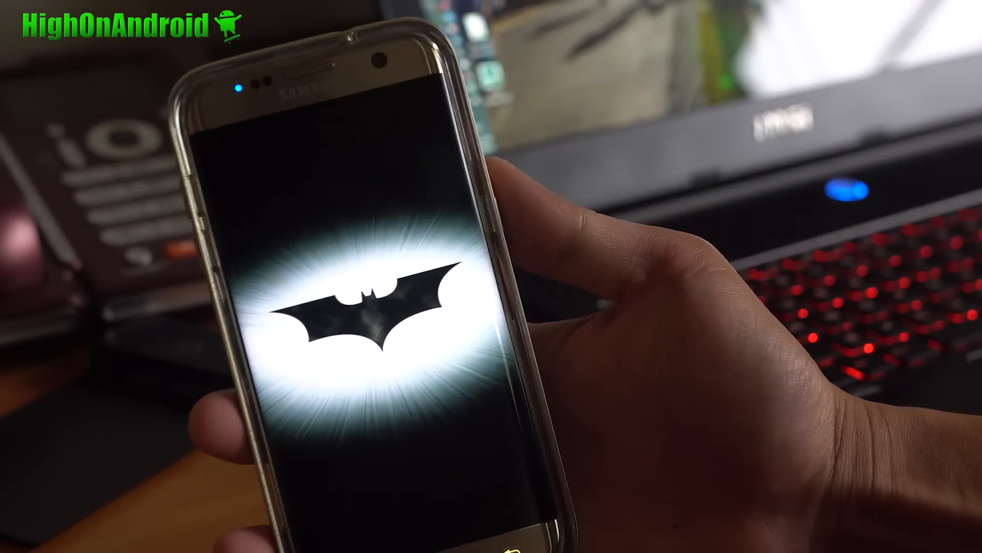